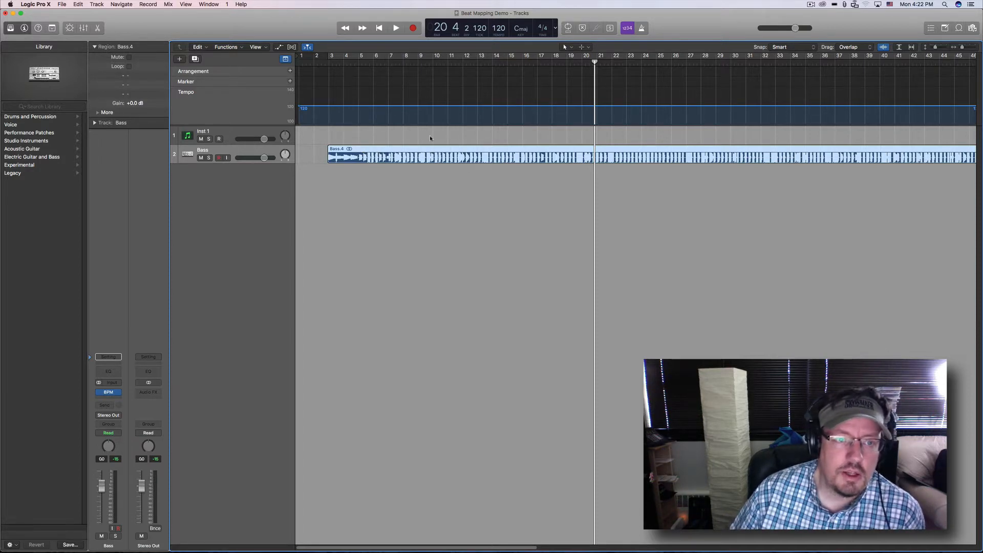
# Audition the live bass region a couple of times from near the start
pyautogui.click(395, 28)
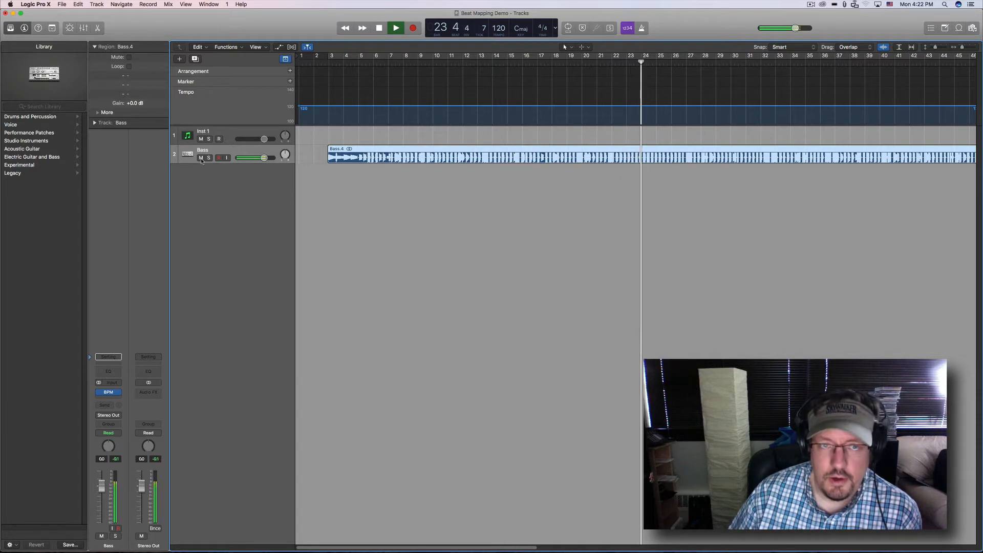
pyautogui.click(395, 28)
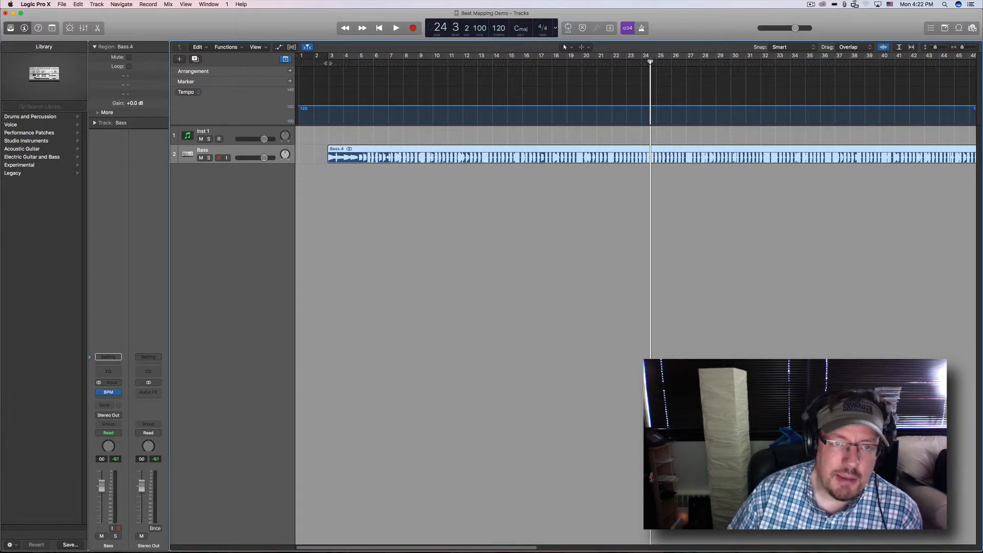
pyautogui.click(395, 28)
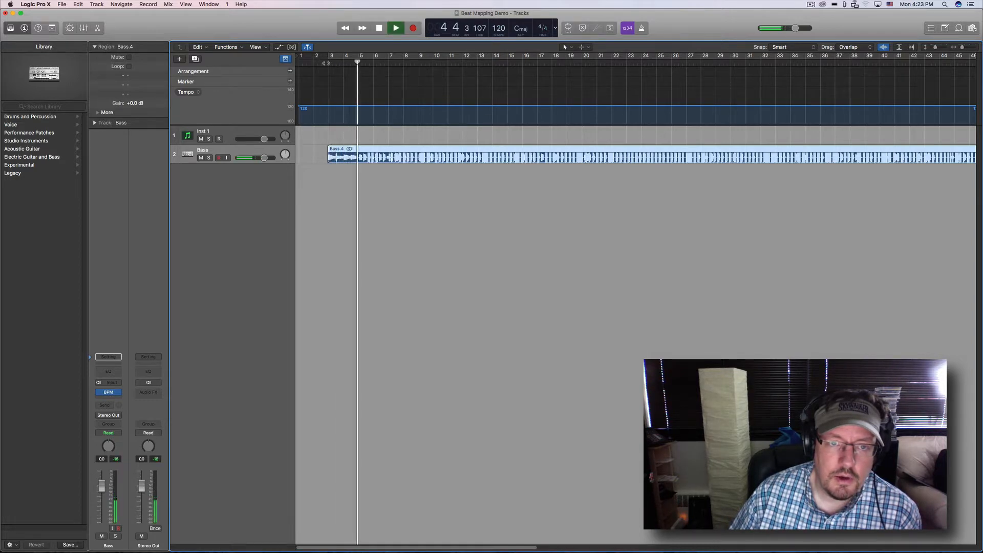
pyautogui.click(396, 28)
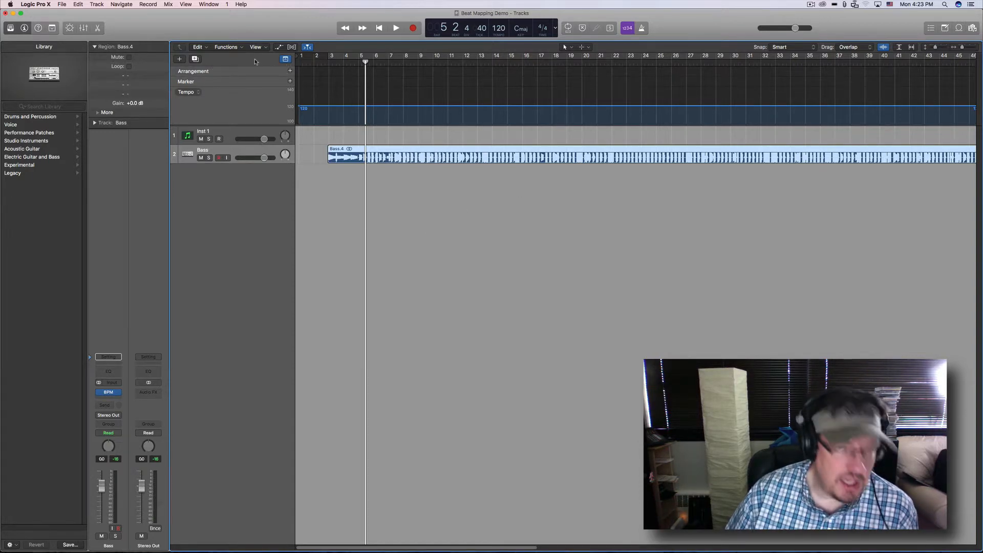
# Show the Beat Mapping global track under Tempo and hide the Arrangement and Marker tracks
pyautogui.click(286, 59)
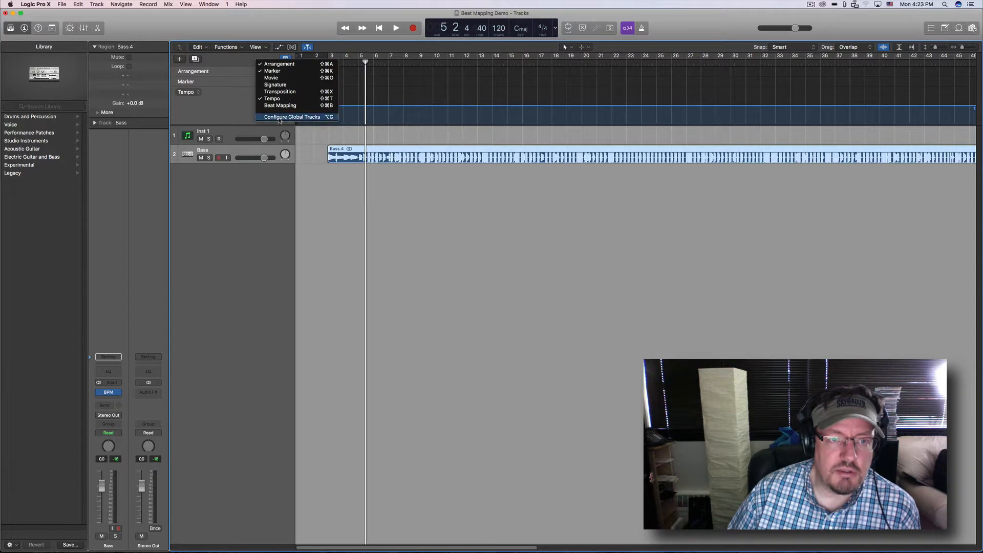
pyautogui.click(292, 117)
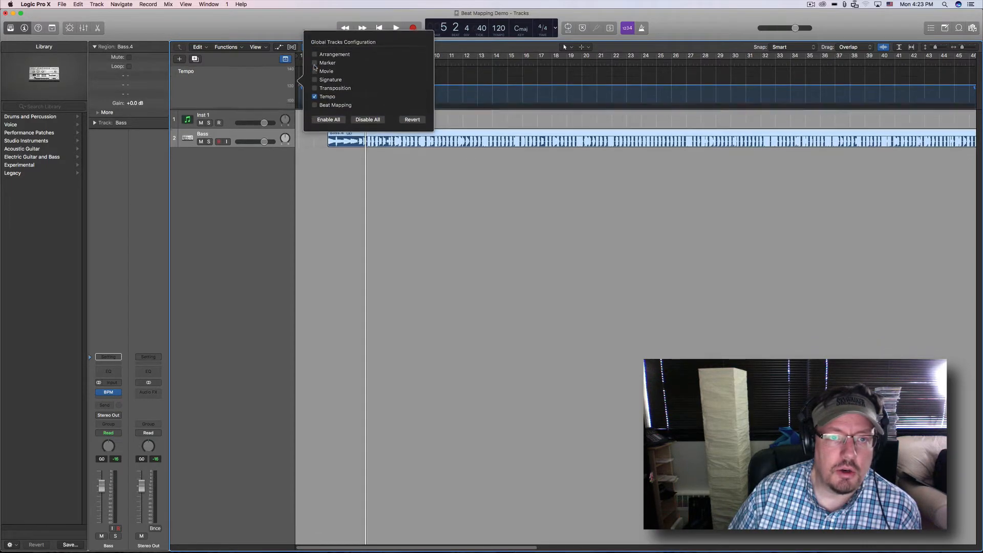
pyautogui.click(314, 105)
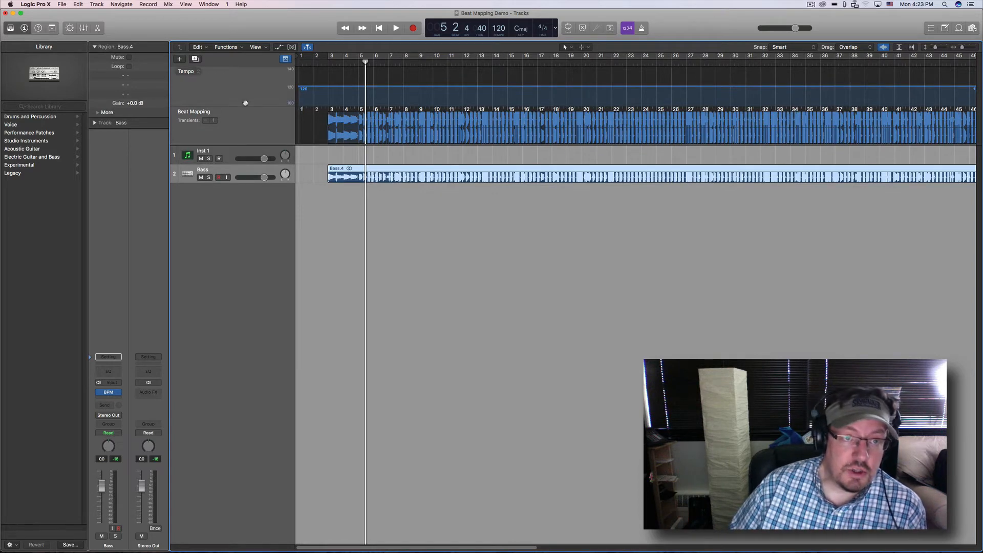
pyautogui.click(194, 112)
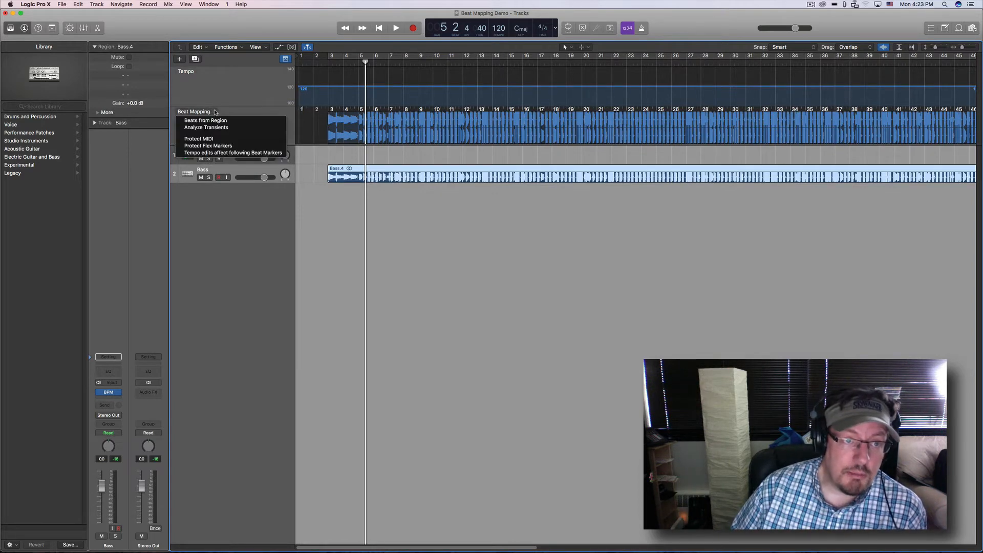
pyautogui.moveTo(206, 127)
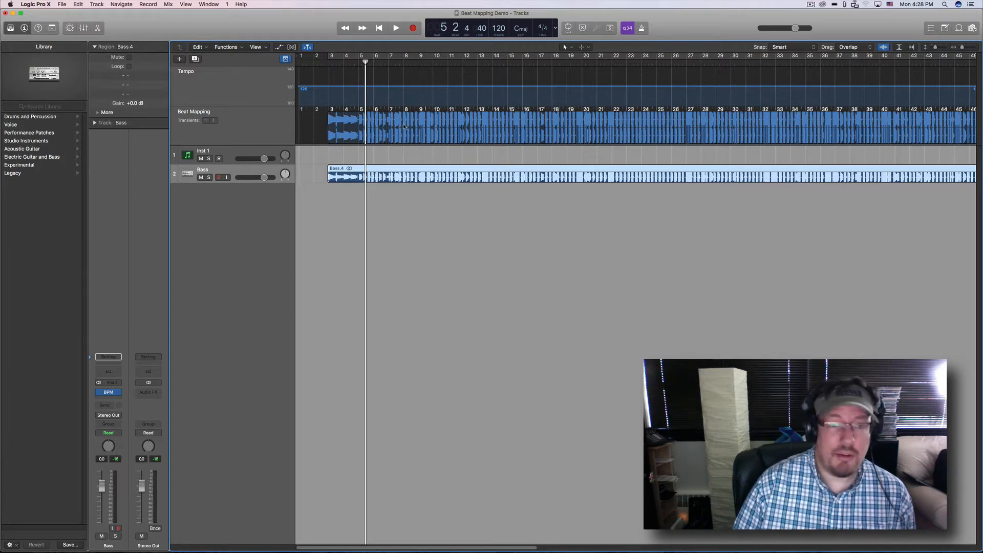
# Run the BPM Counter on the Bass channel during playback so it reads about 113.1 BPM
pyautogui.click(108, 392)
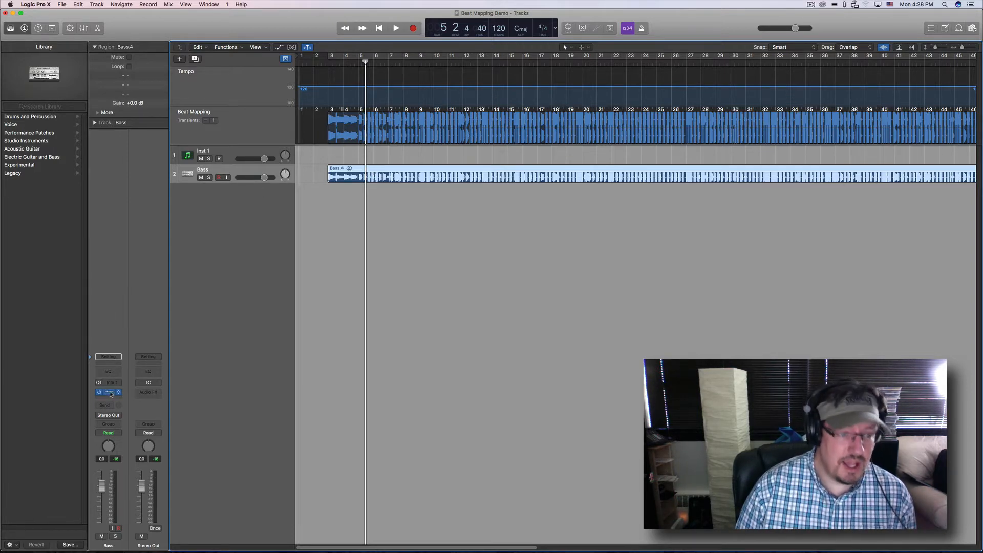
pyautogui.click(107, 392)
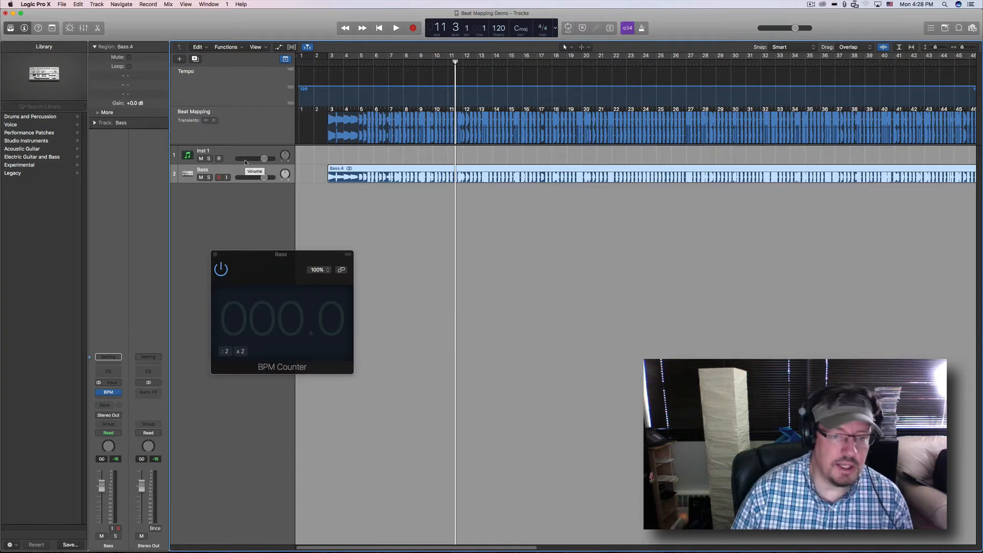
pyautogui.click(395, 28)
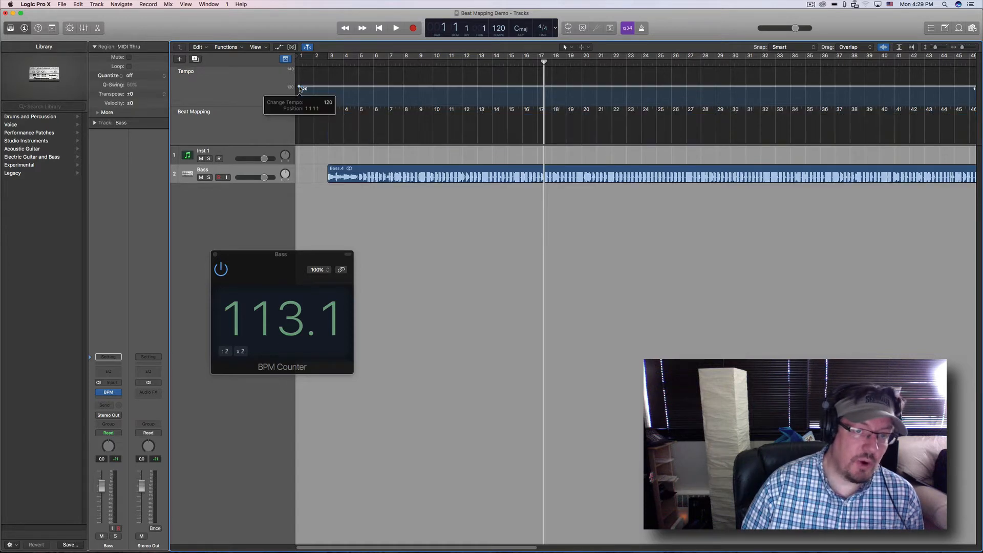
# Lower the project tempo line from 120 to 112 BPM
pyautogui.moveTo(303, 89); pyautogui.dragTo(303, 94)
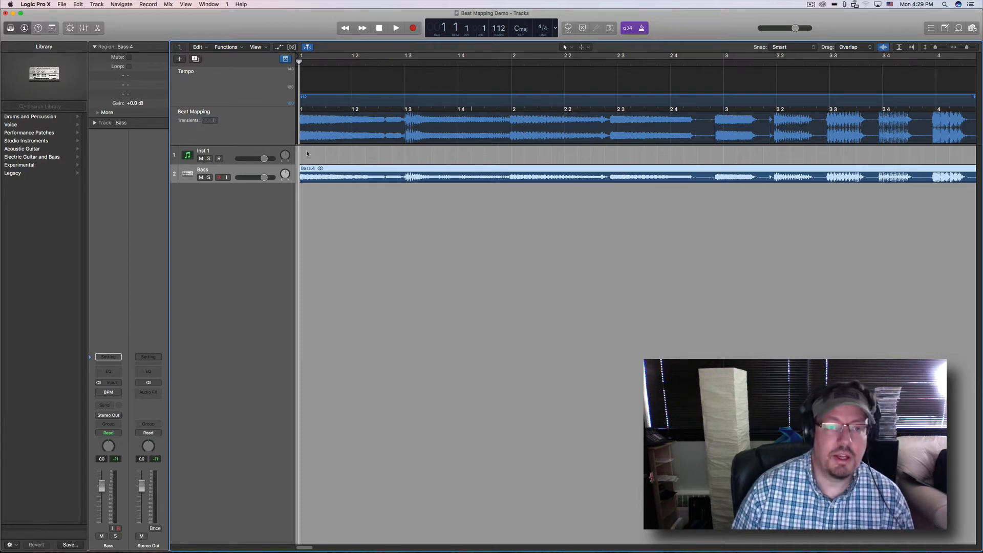
# Play the bass several times to compare its hits against the 112 BPM grid
pyautogui.click(396, 28)
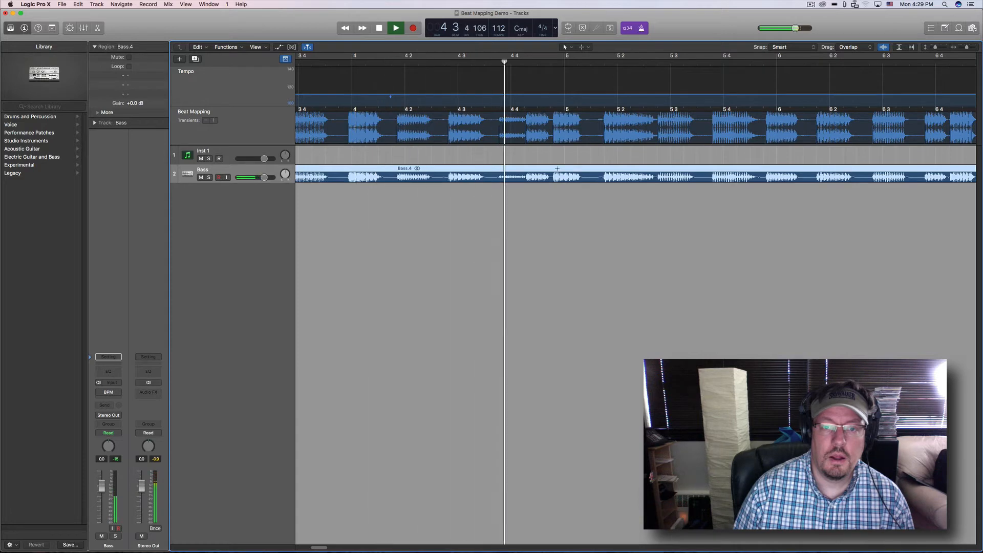
pyautogui.click(395, 27)
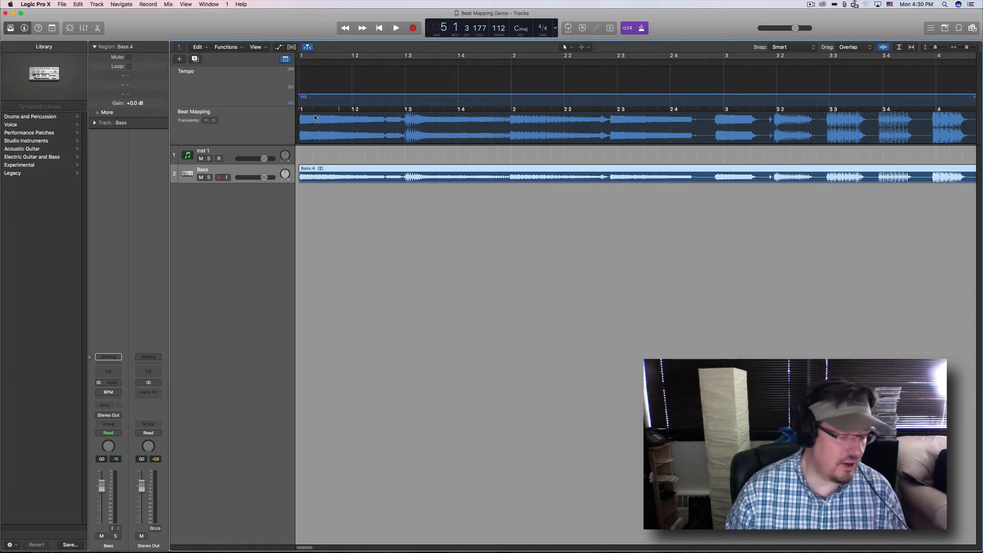
pyautogui.moveTo(685, 147)
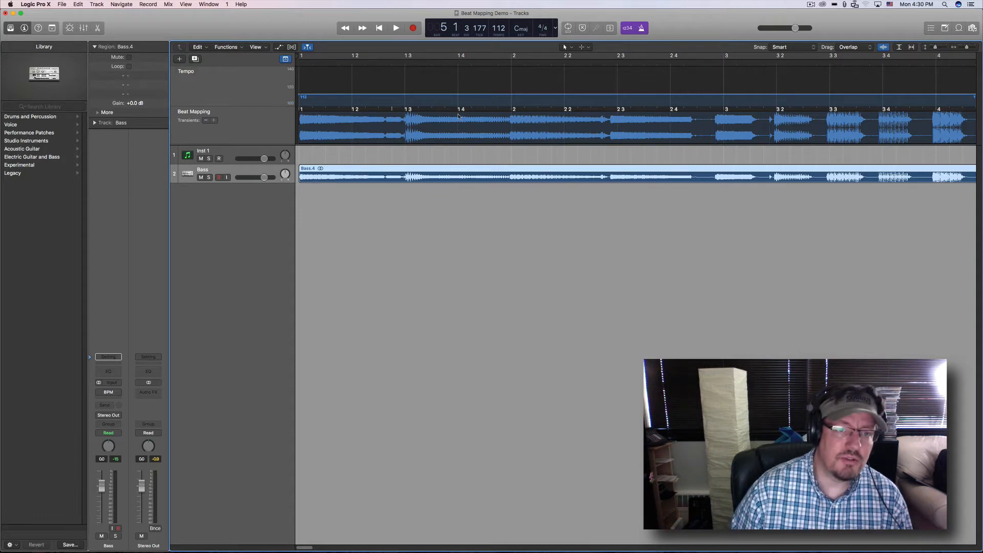
pyautogui.moveTo(325, 138)
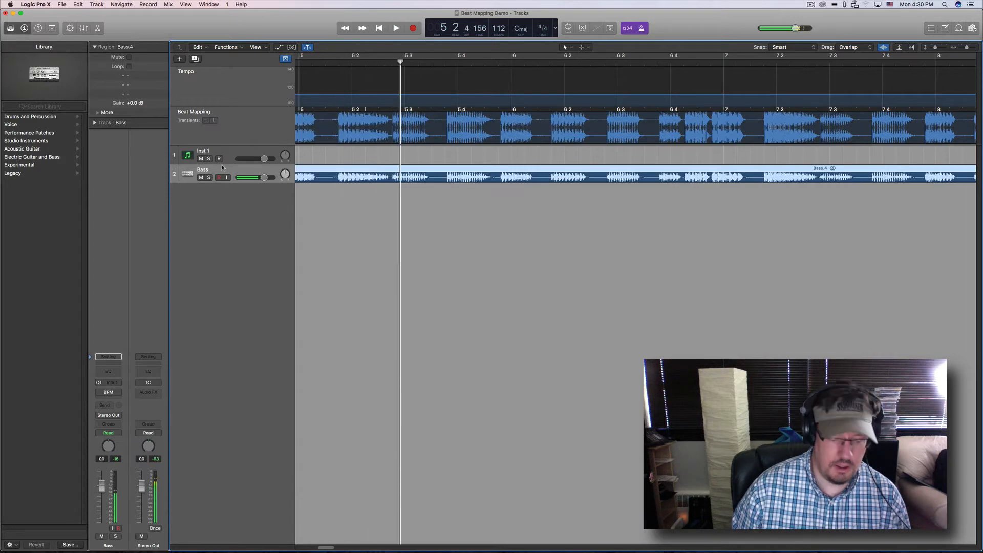
pyautogui.click(395, 28)
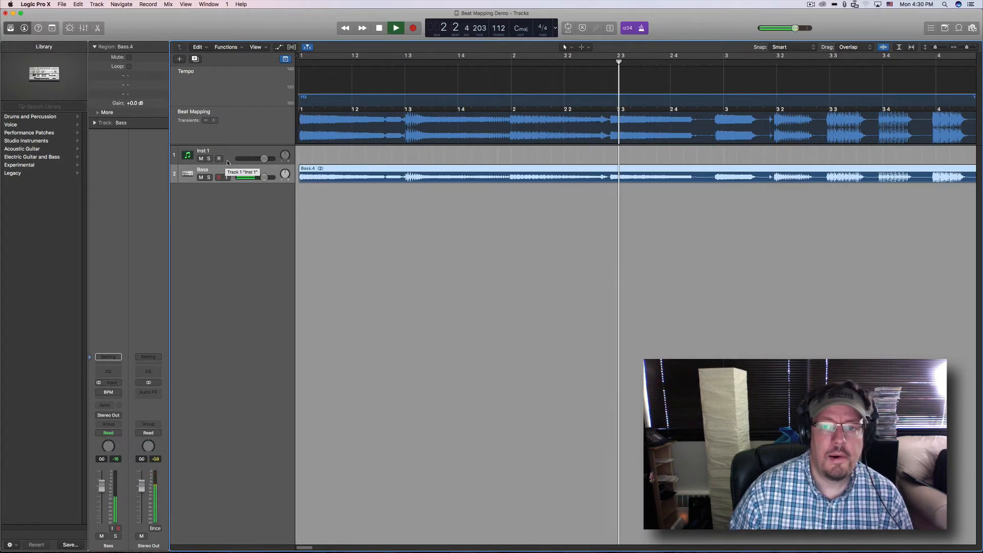
pyautogui.click(395, 27)
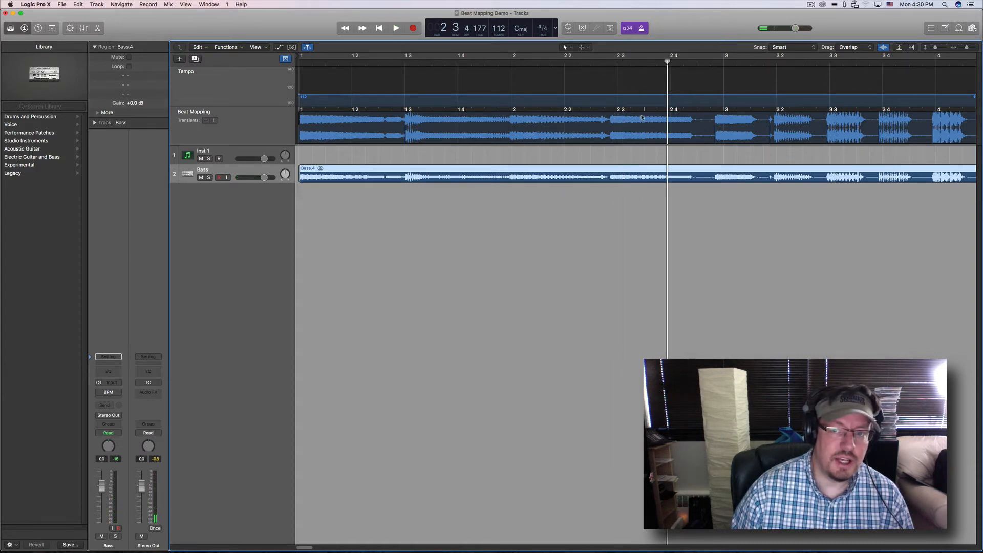
pyautogui.click(395, 28)
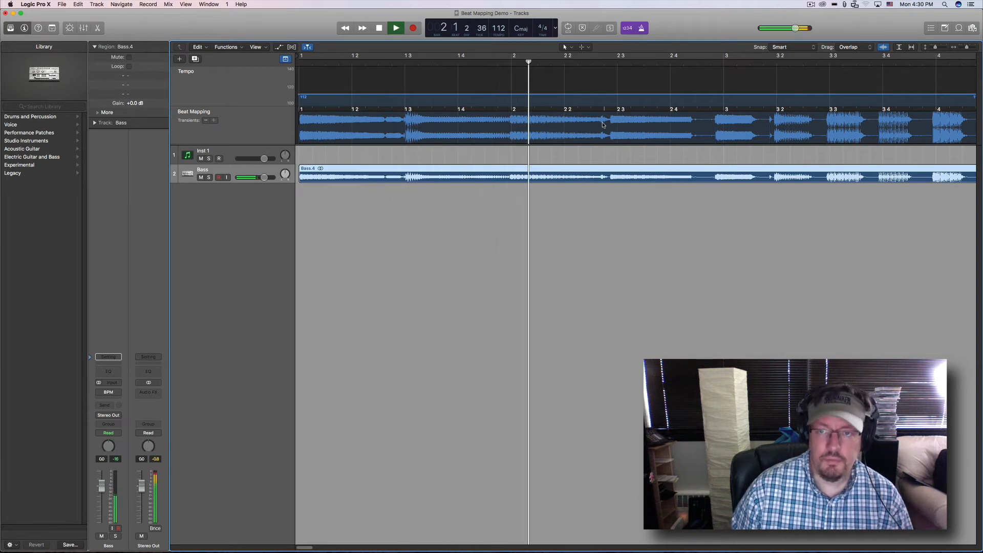
# Link the first bass transient to the ruler so the tempo track starts at about 114.3 BPM
pyautogui.click(726, 125)
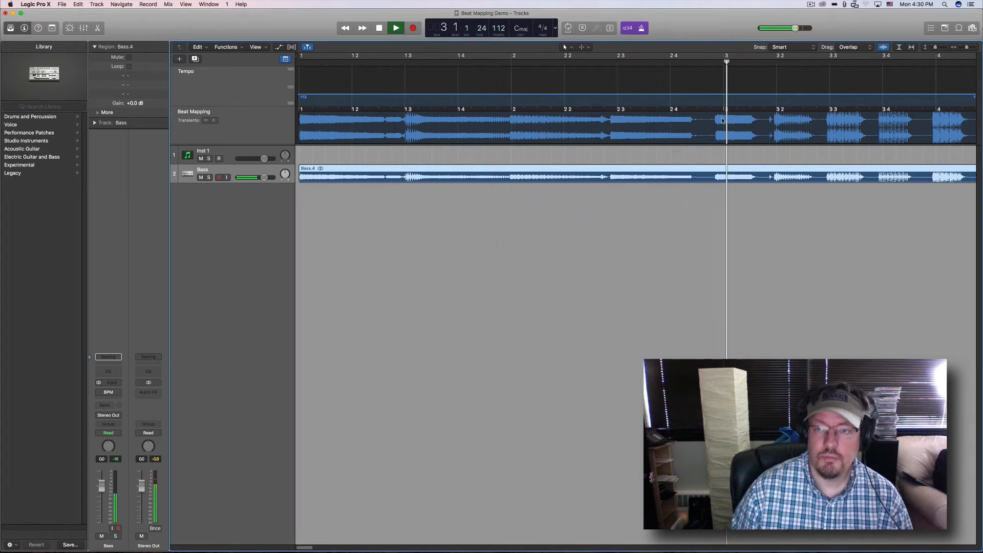
pyautogui.click(395, 28)
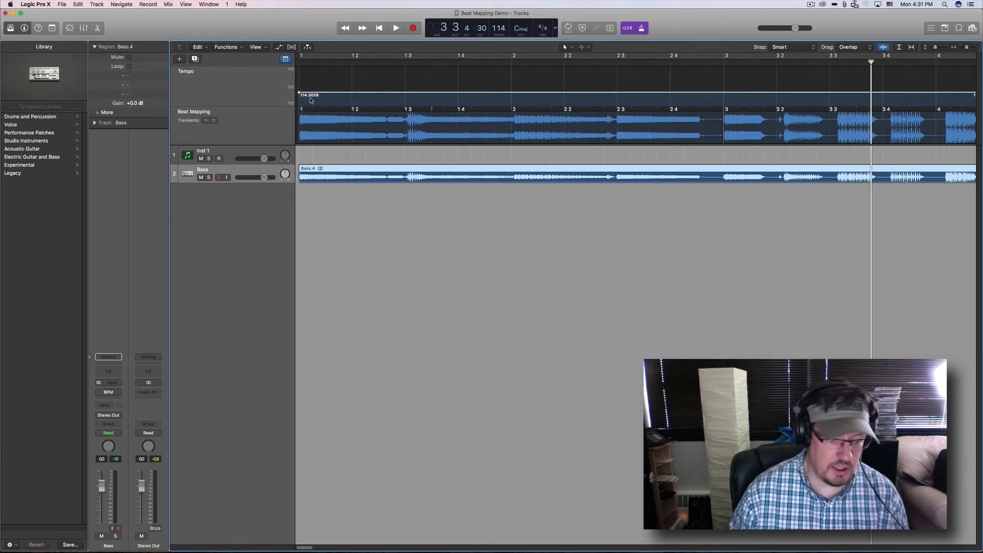
# From the song start, map bass transients at 1.3, bar 3 and 3.2, giving tempo changes around 101–123 BPM
pyautogui.click(379, 28)
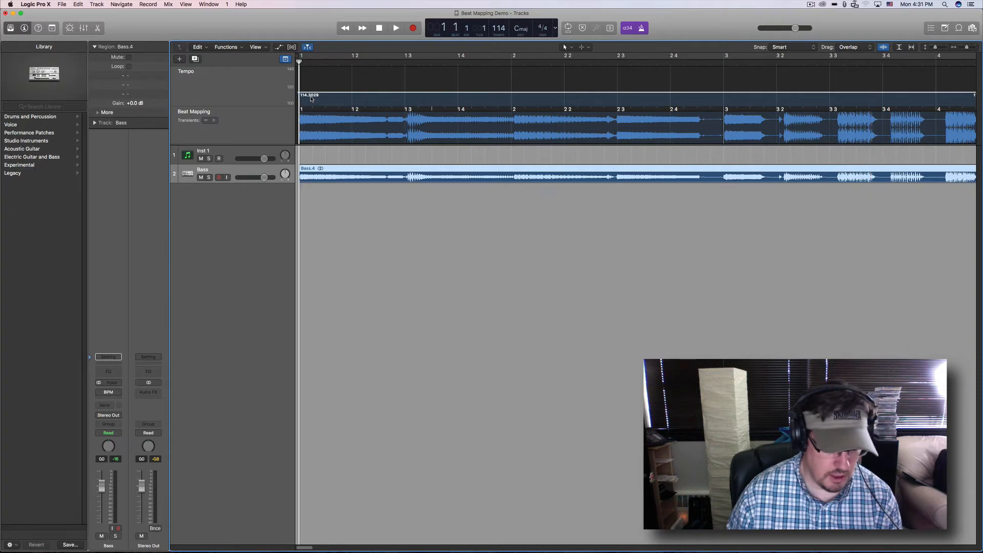
pyautogui.click(396, 27)
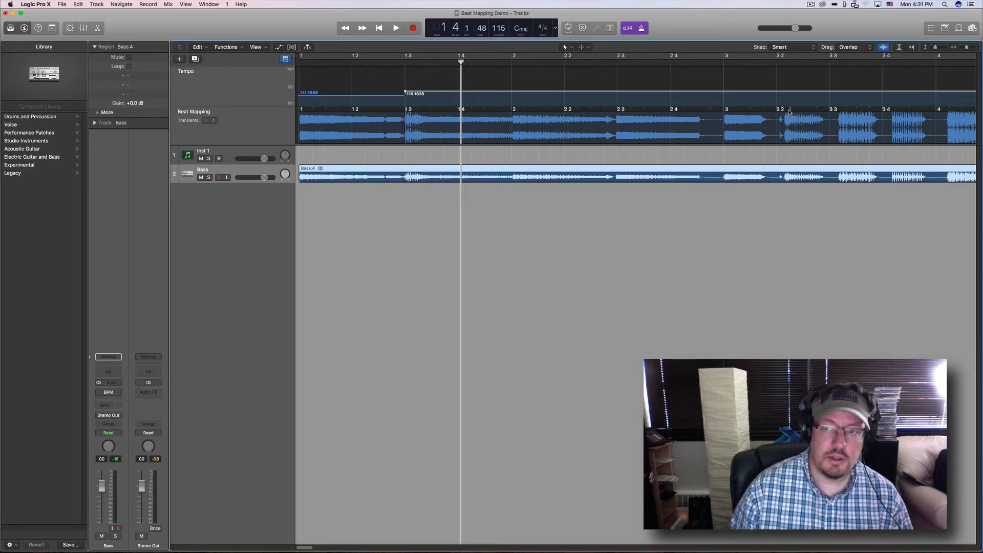
pyautogui.click(396, 28)
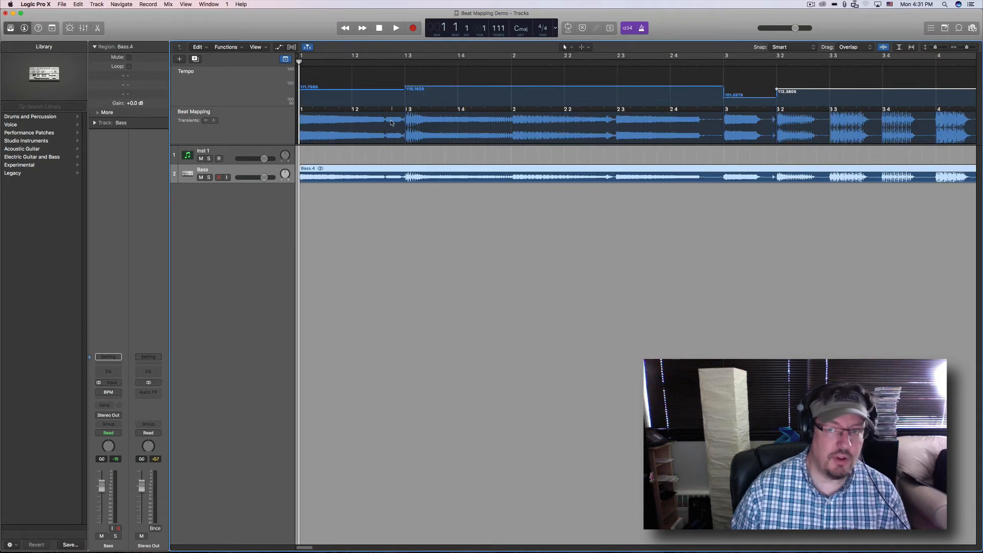
pyautogui.click(395, 27)
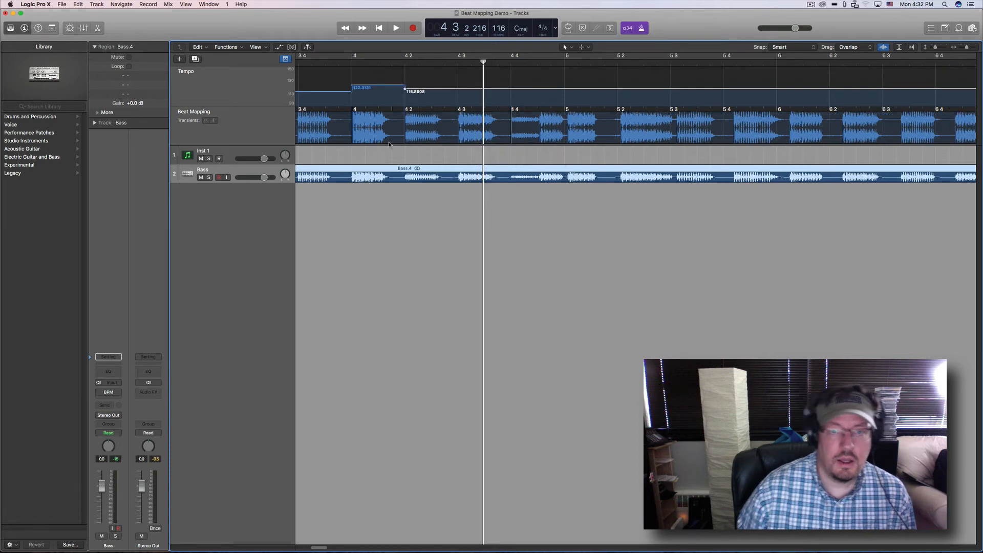
# Map later bass hits onto beat 4.3 through the bar 8 downbeat, adding changes around 110–118 BPM
pyautogui.moveTo(402, 88); pyautogui.dragTo(460, 91)
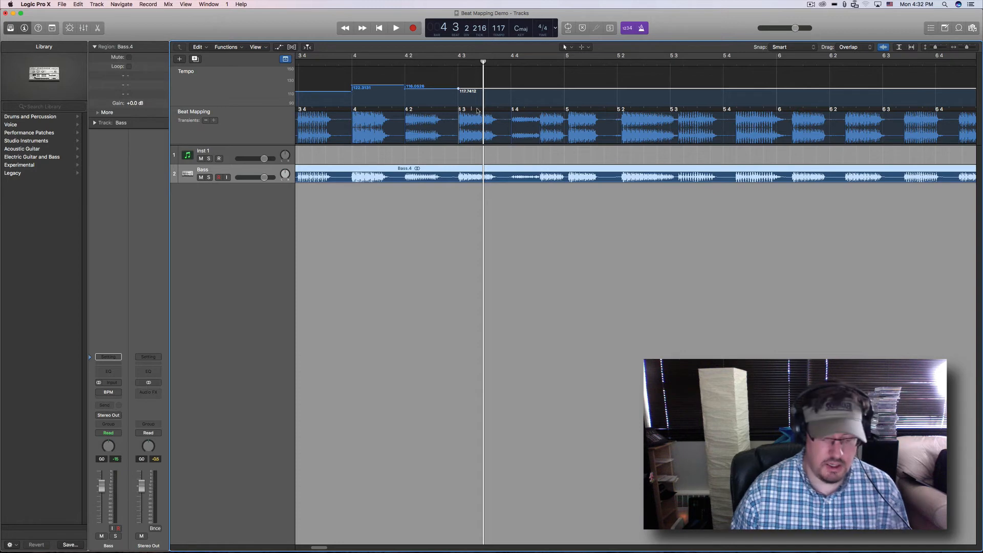
pyautogui.click(395, 28)
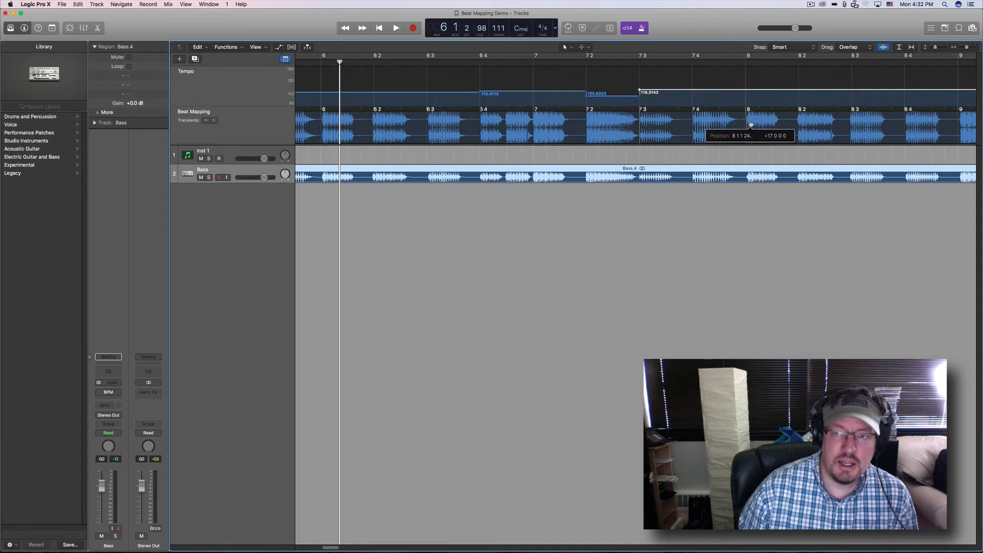
pyautogui.moveTo(750, 124); pyautogui.dragTo(791, 139)
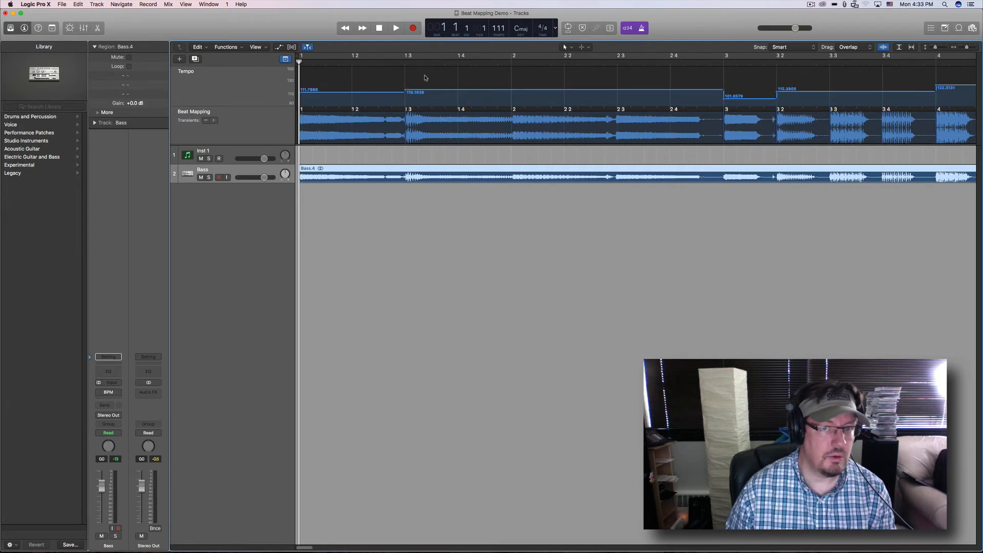
# Create a new Drummer track with the Brooklyn kit beneath the bass
pyautogui.click(395, 28)
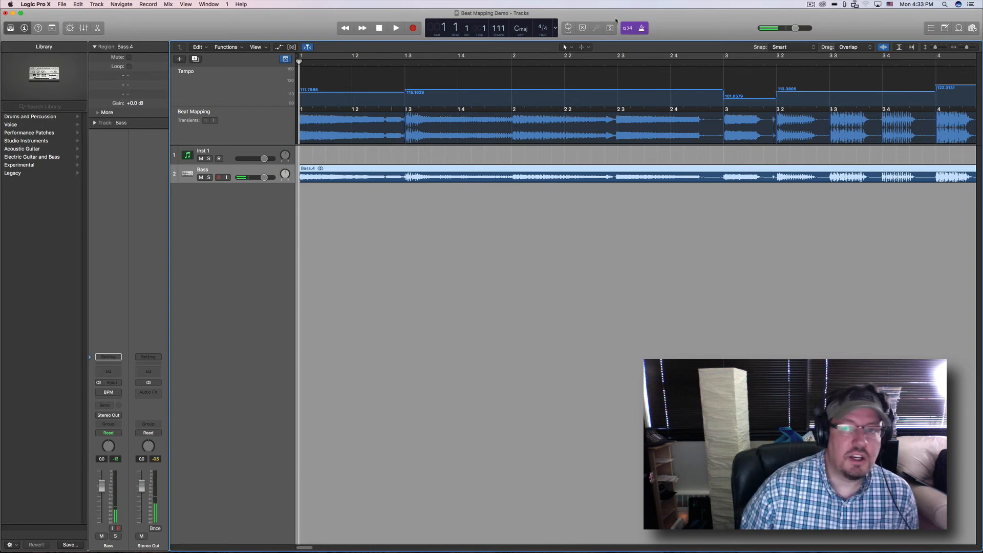
pyautogui.click(121, 4)
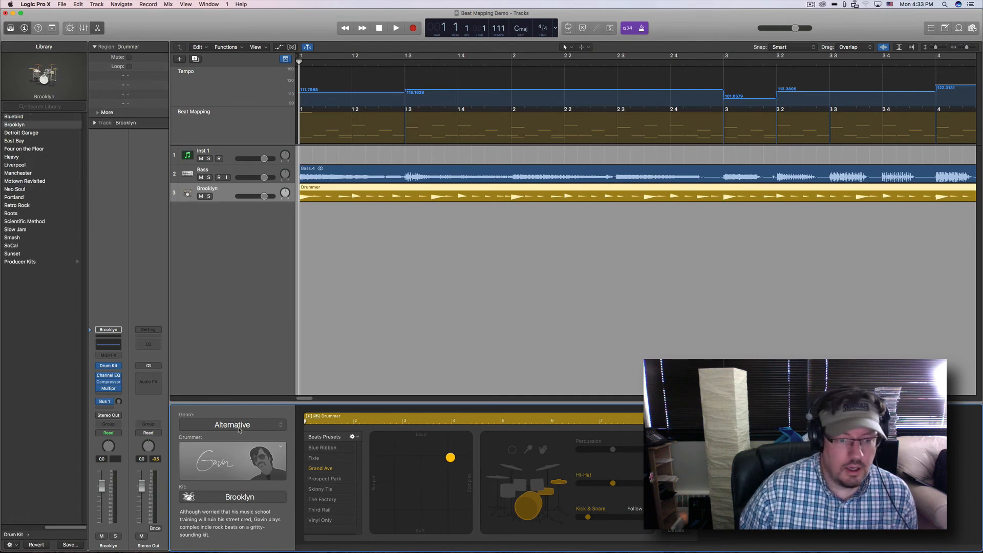
# Switch the drummer to Darcy in the Songwriter genre on the Bluebird kit
pyautogui.click(233, 424)
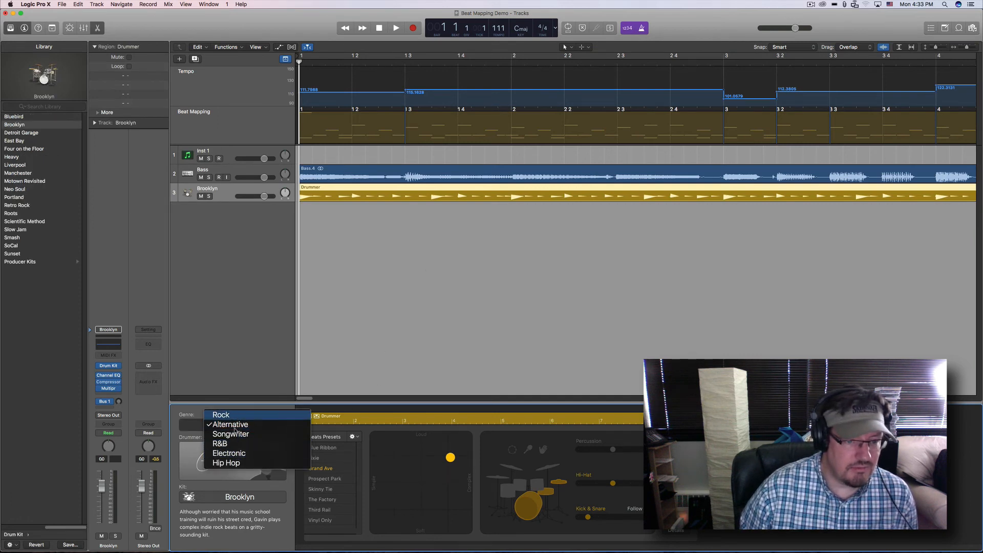
pyautogui.click(231, 435)
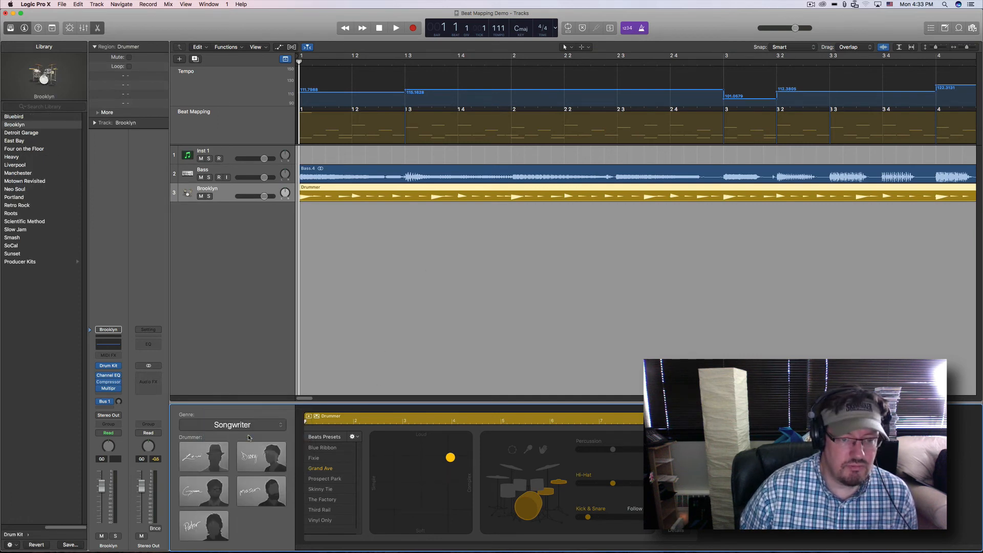
pyautogui.click(260, 457)
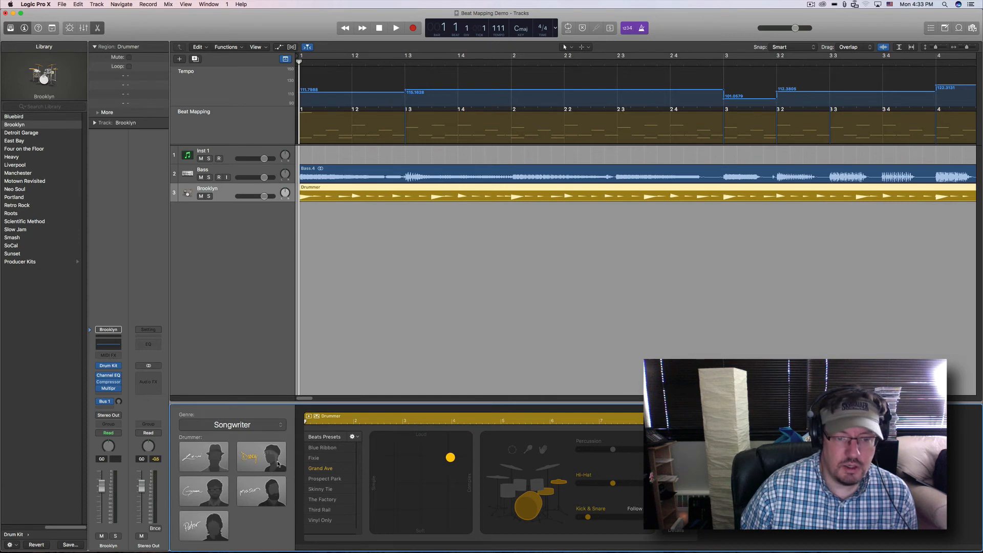
pyautogui.click(13, 115)
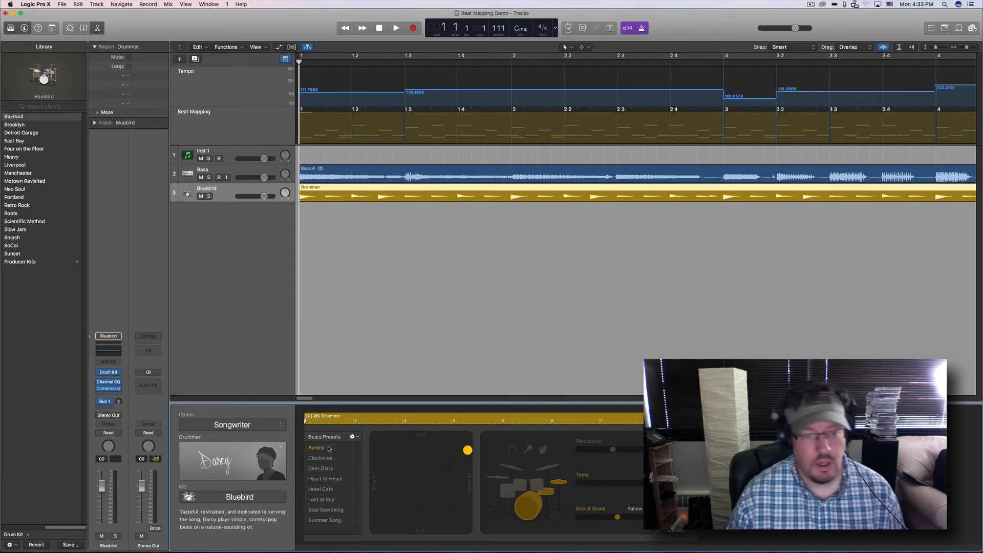
# Choose the Dear Diary beat preset and play the song with the new drummer
pyautogui.click(395, 28)
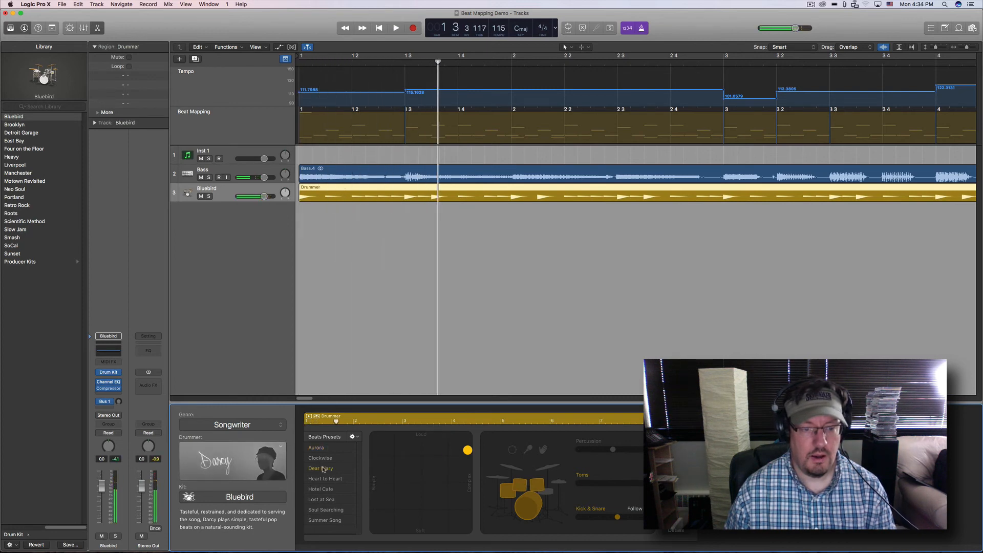
pyautogui.click(395, 28)
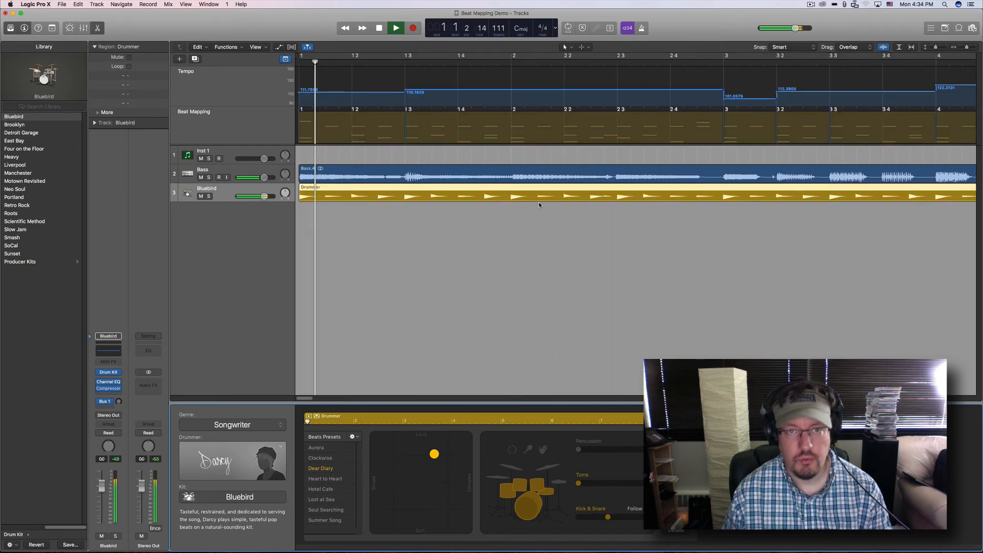
# Stop the audition and open the Bass.4 region's waveform in the Audio Track Editor
pyautogui.click(377, 28)
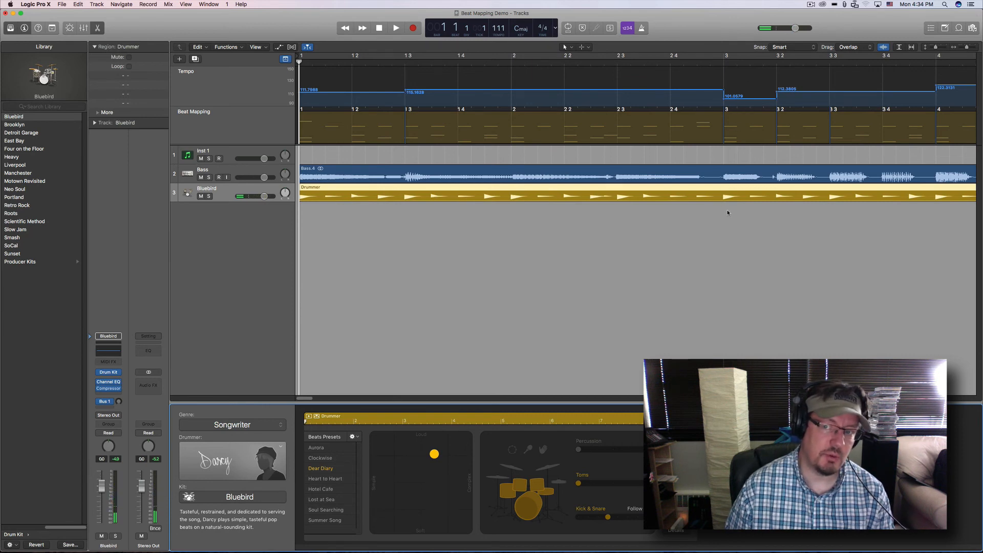
pyautogui.click(395, 28)
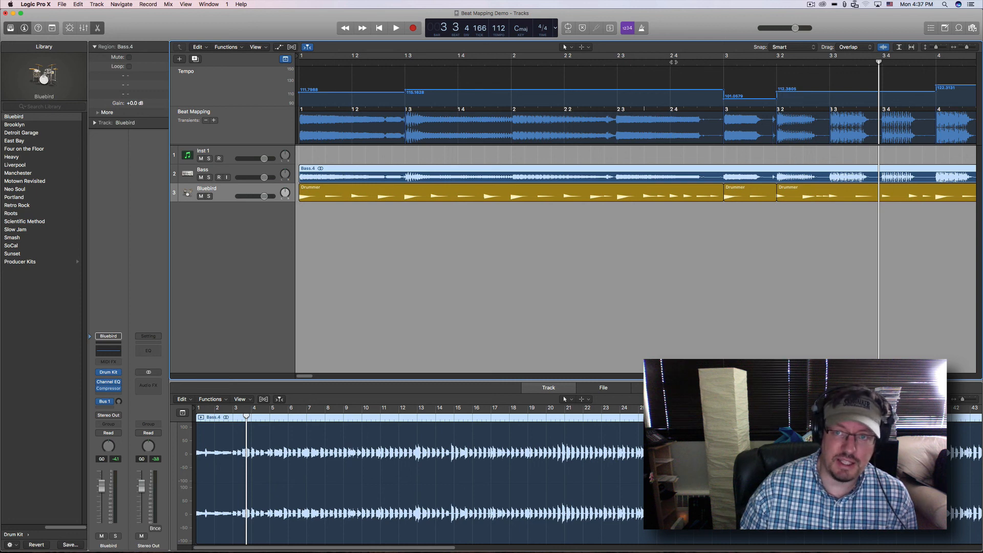
pyautogui.moveTo(412, 62)
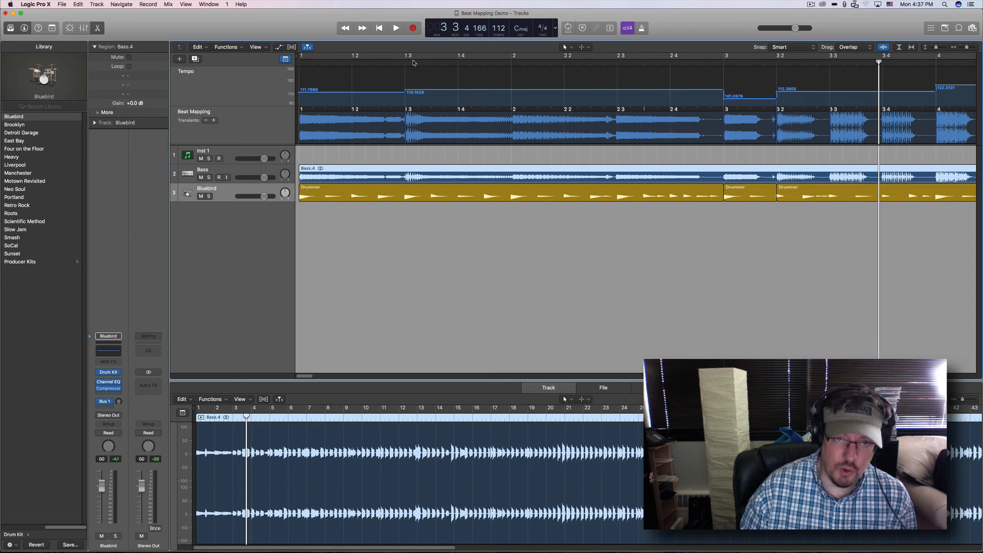